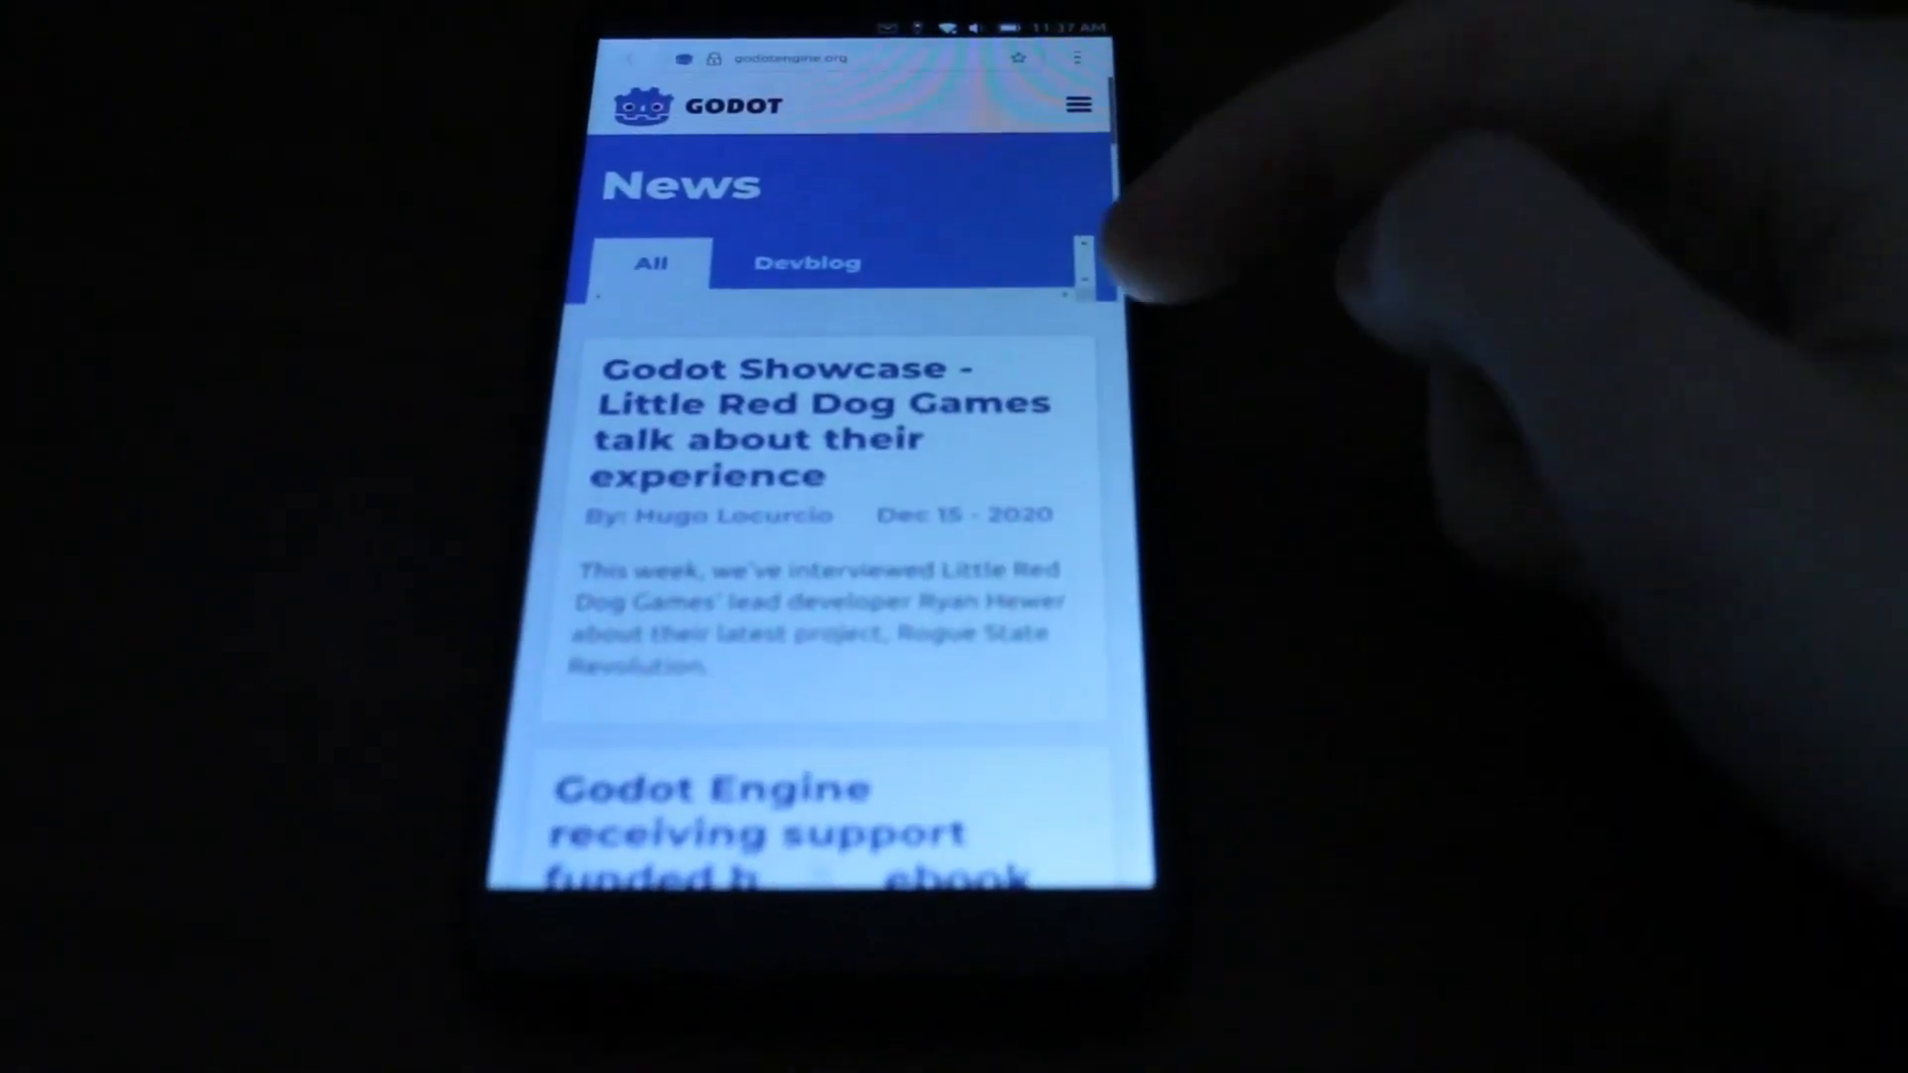
- Read down the Godot news page, then start playing the YouTube music video
scroll("down", 3)
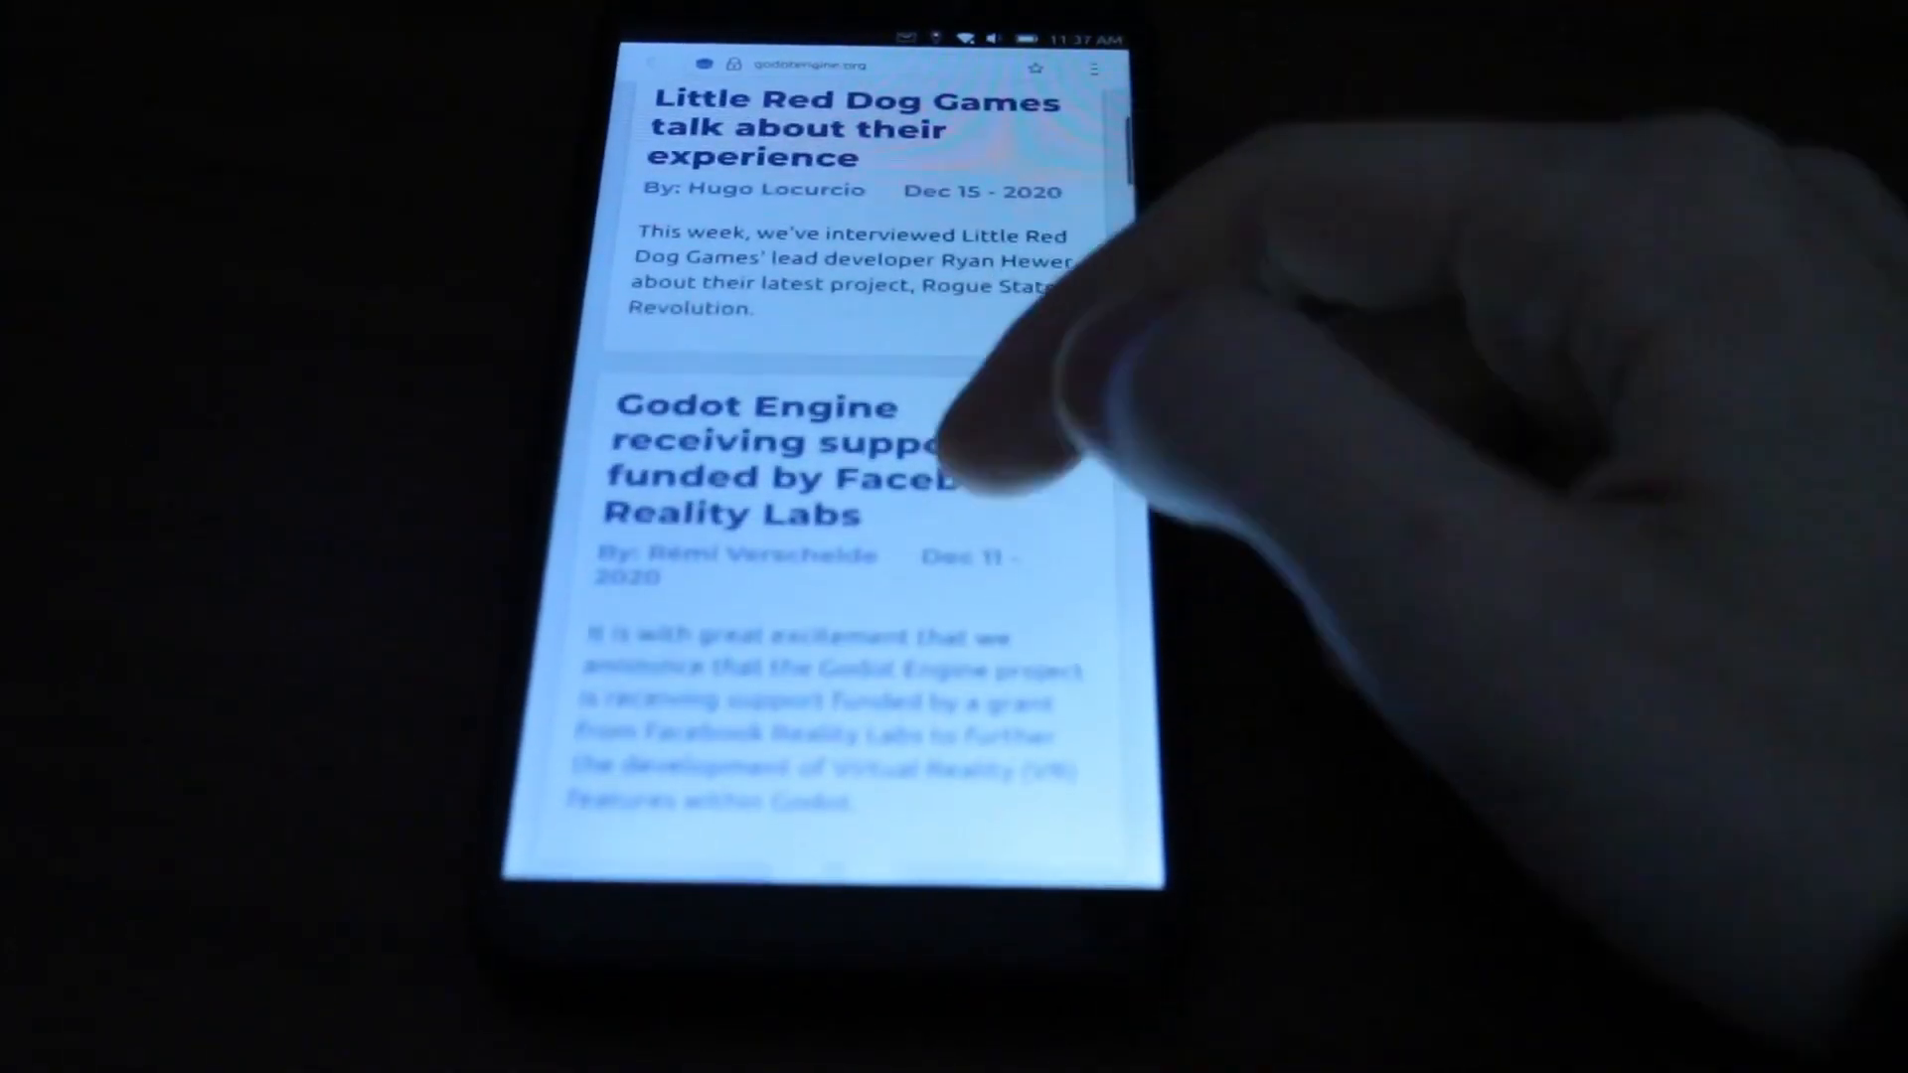
scroll("down", 3)
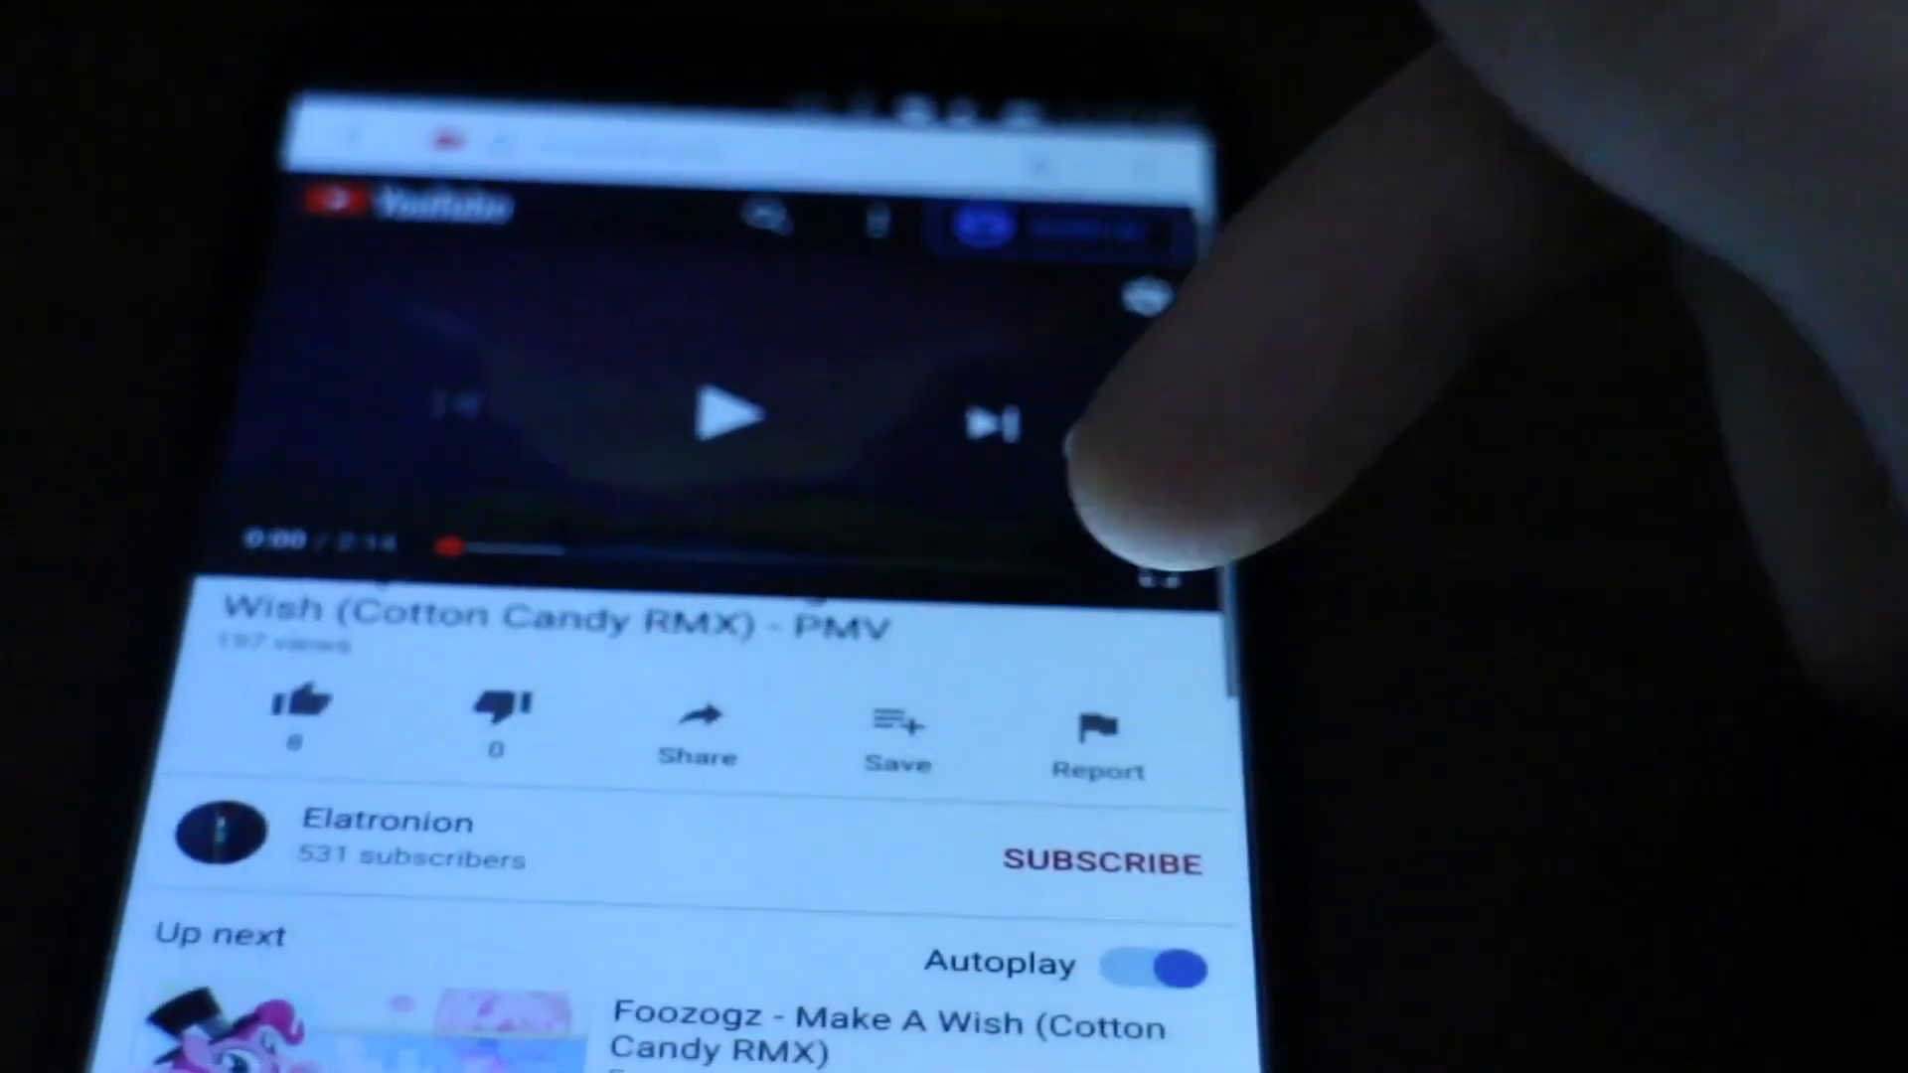
left_click(731, 413)
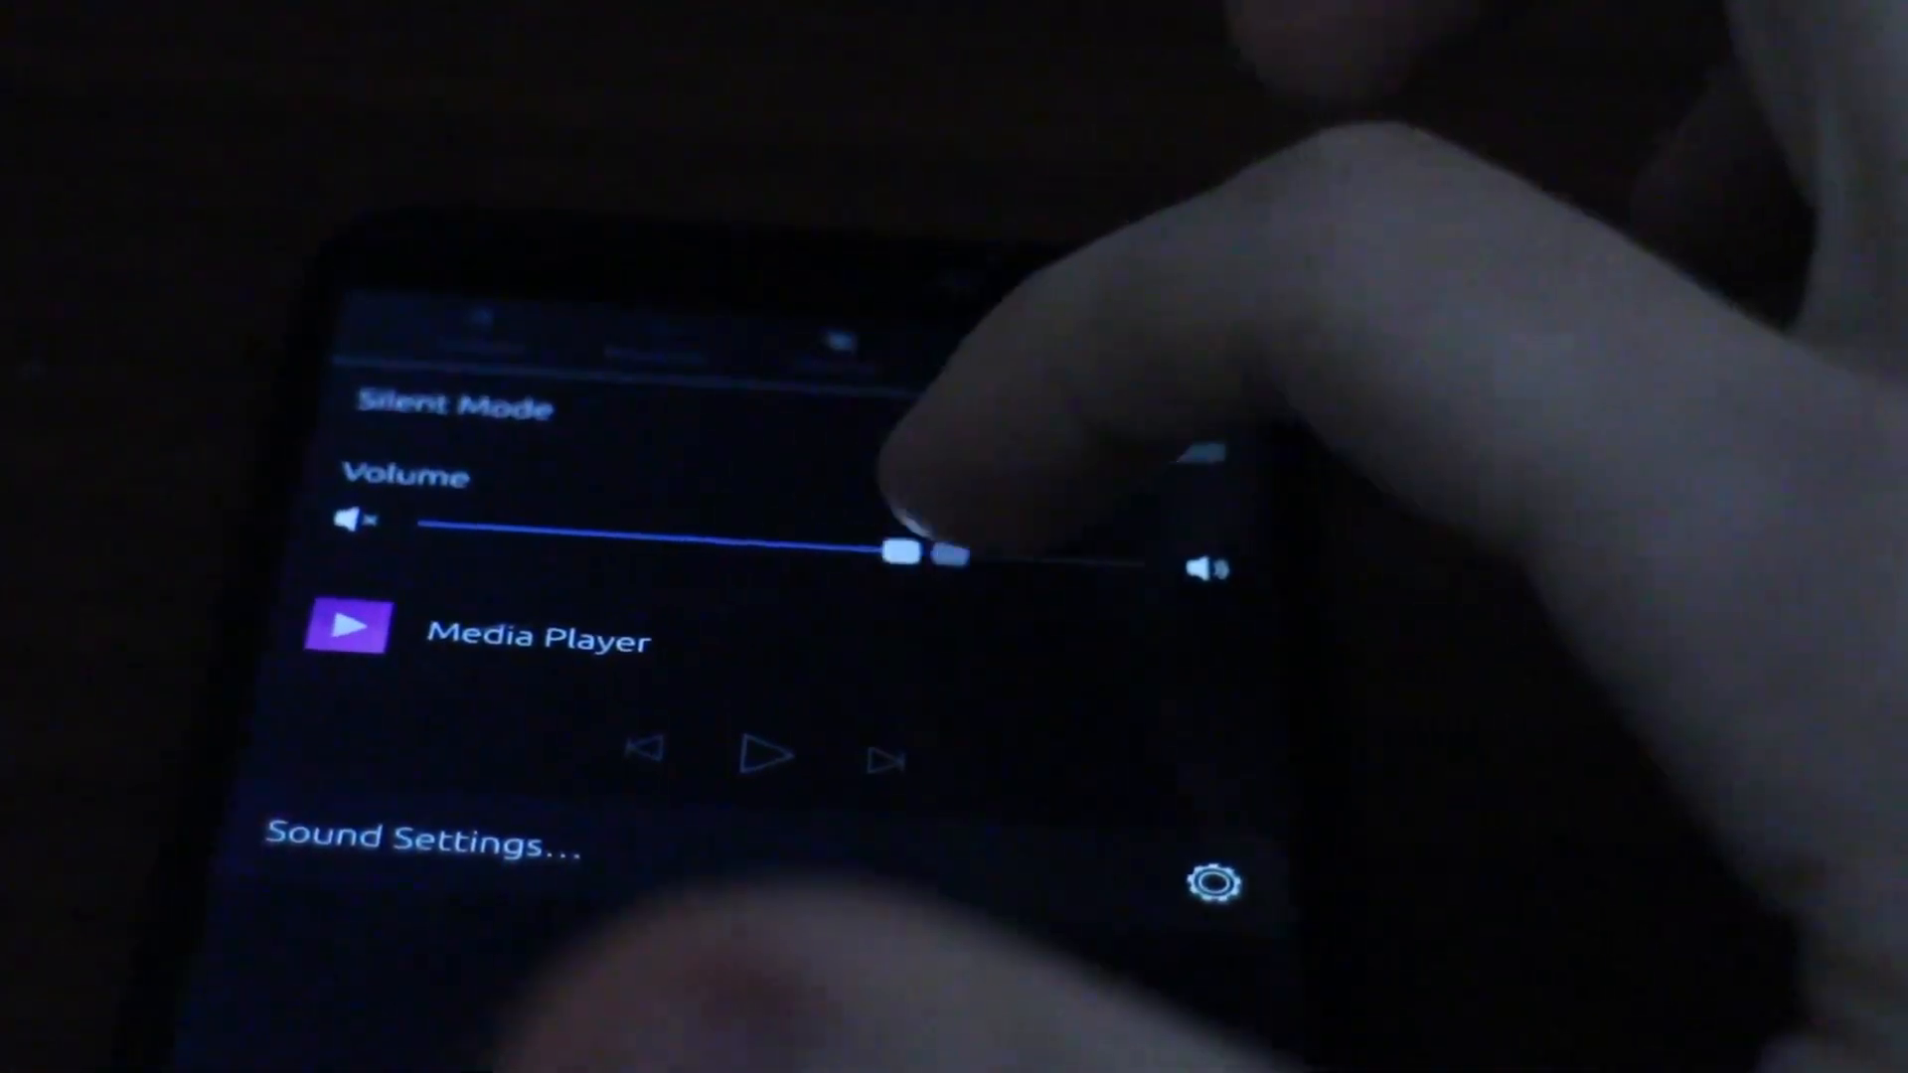
- Drag the Volume slider in the sound indicator to change playback volume
left_click_drag(931, 554, 961, 517)
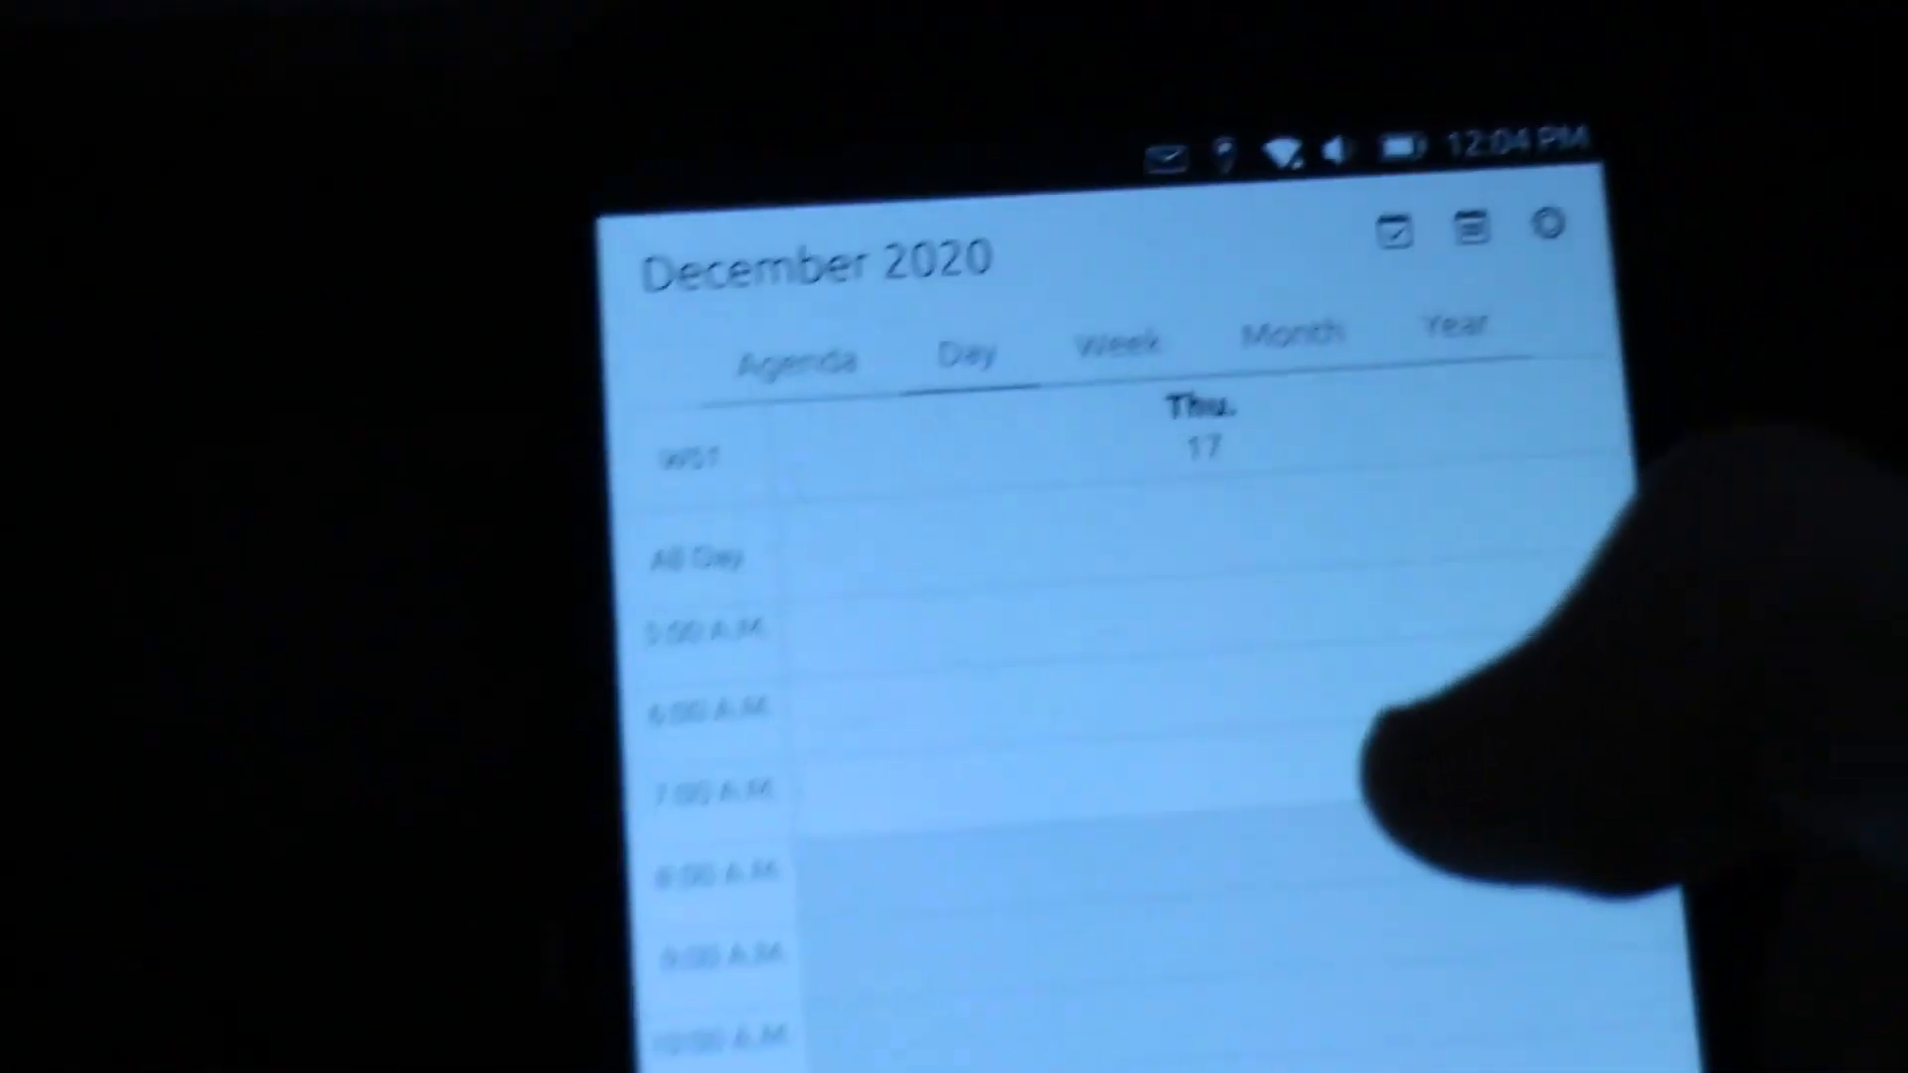
- Add a New Event for Dec 18 and mark it as an All day event
left_click(1394, 229)
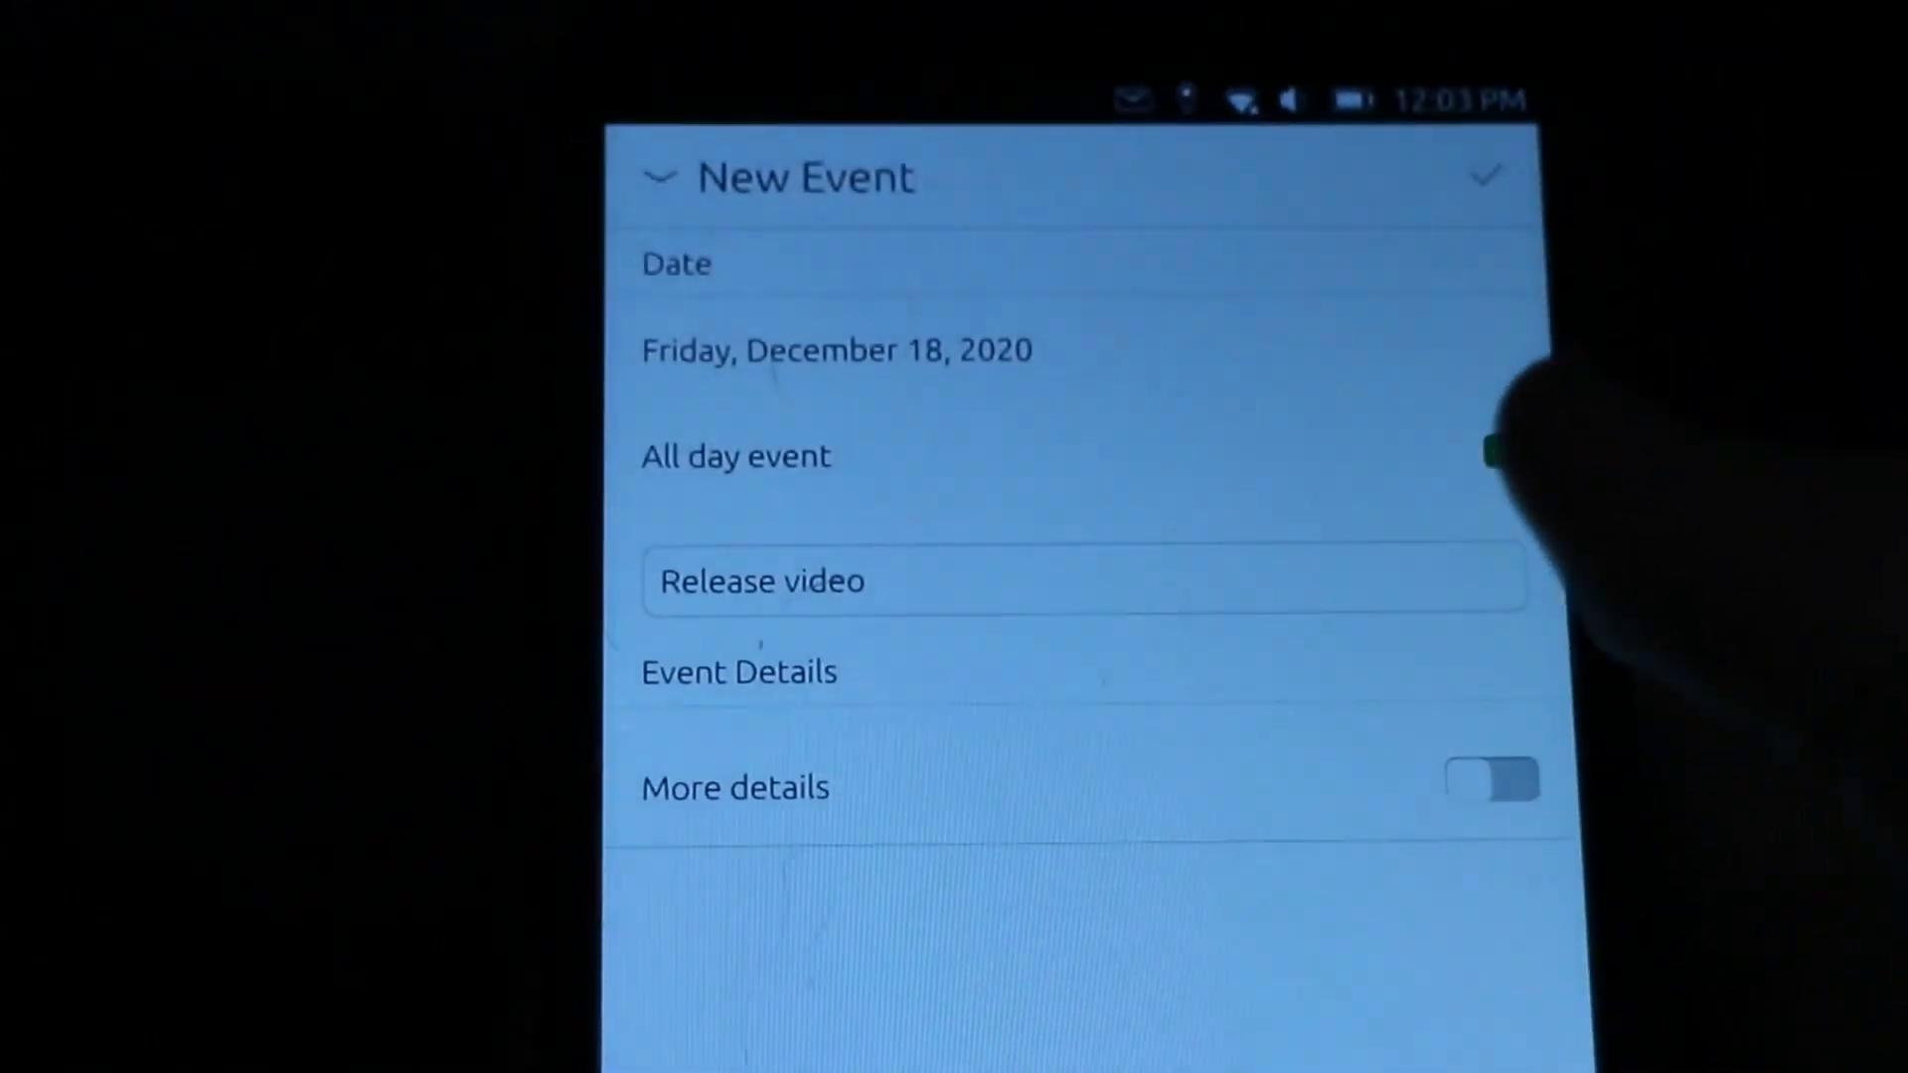
left_click(1490, 446)
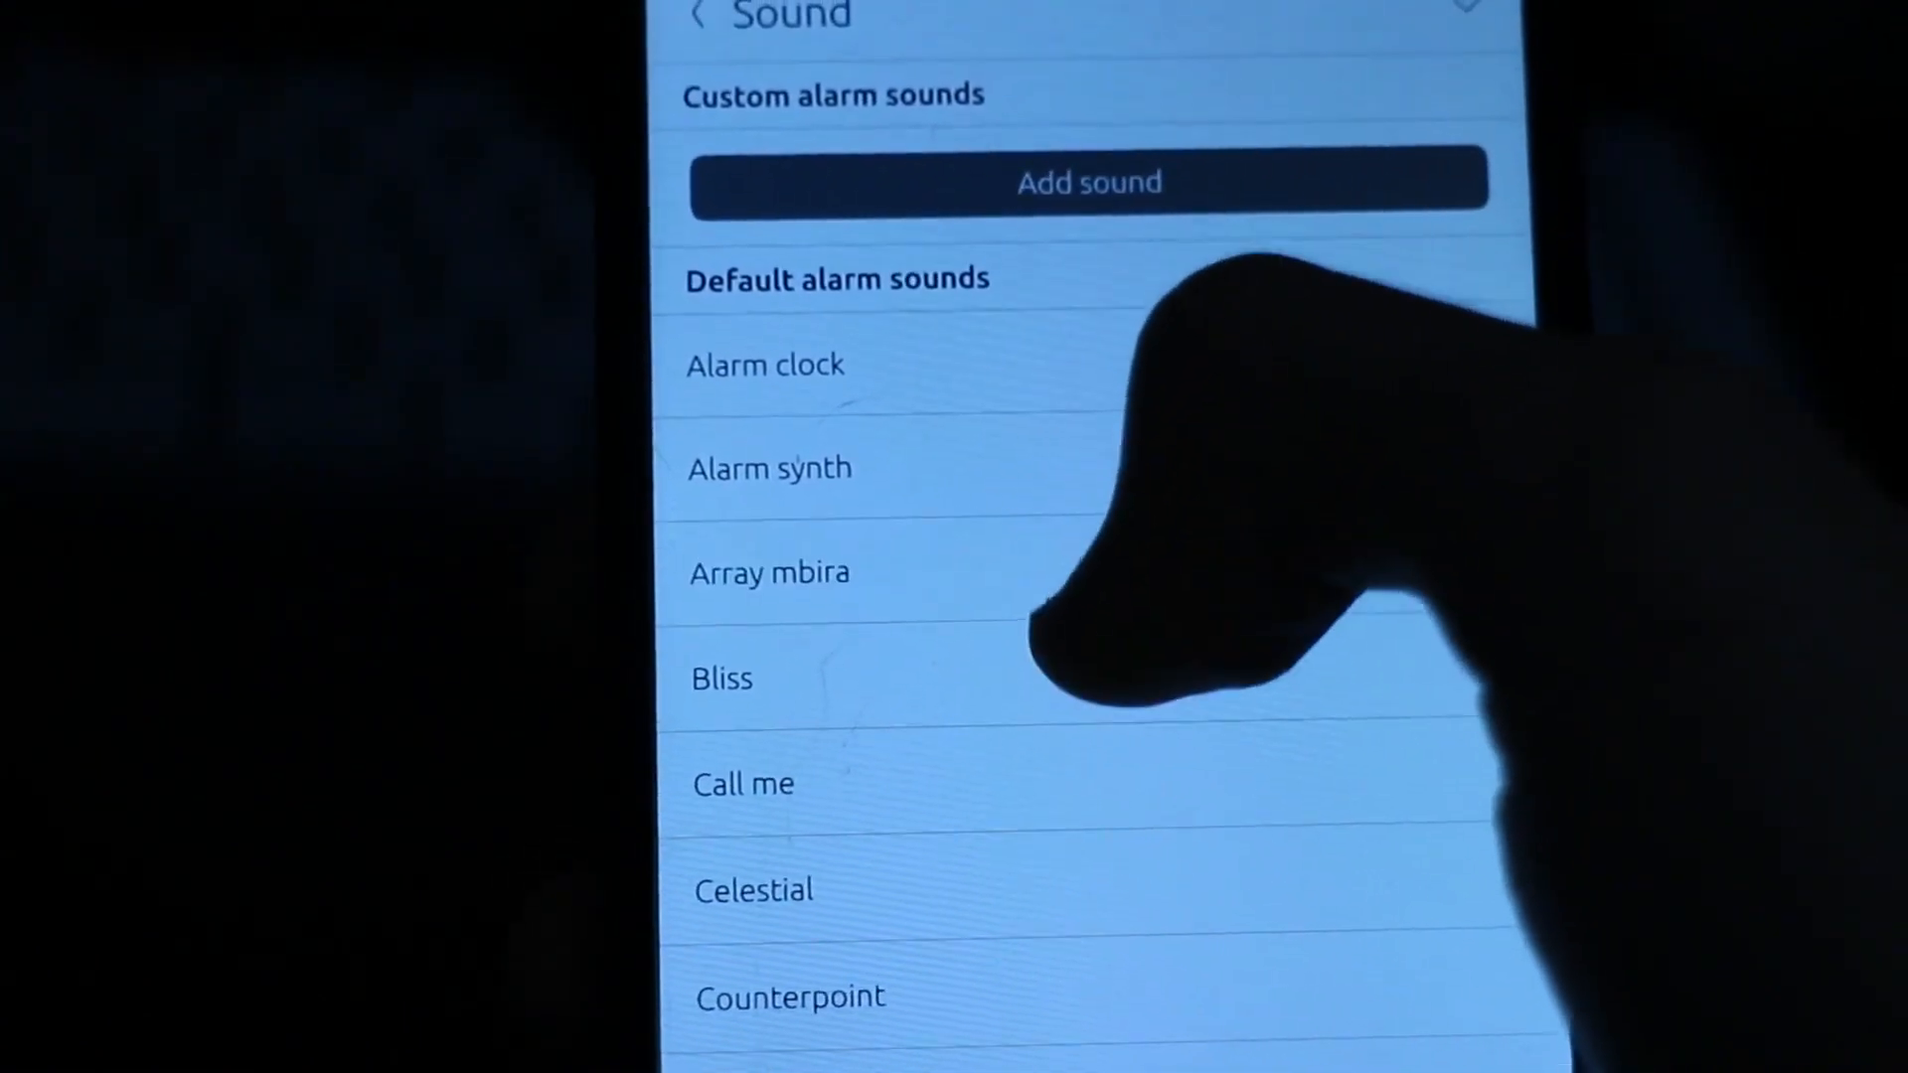
- Preview a couple of default alarm sounds, then select Time not Lost as the tone
scroll("down", 3)
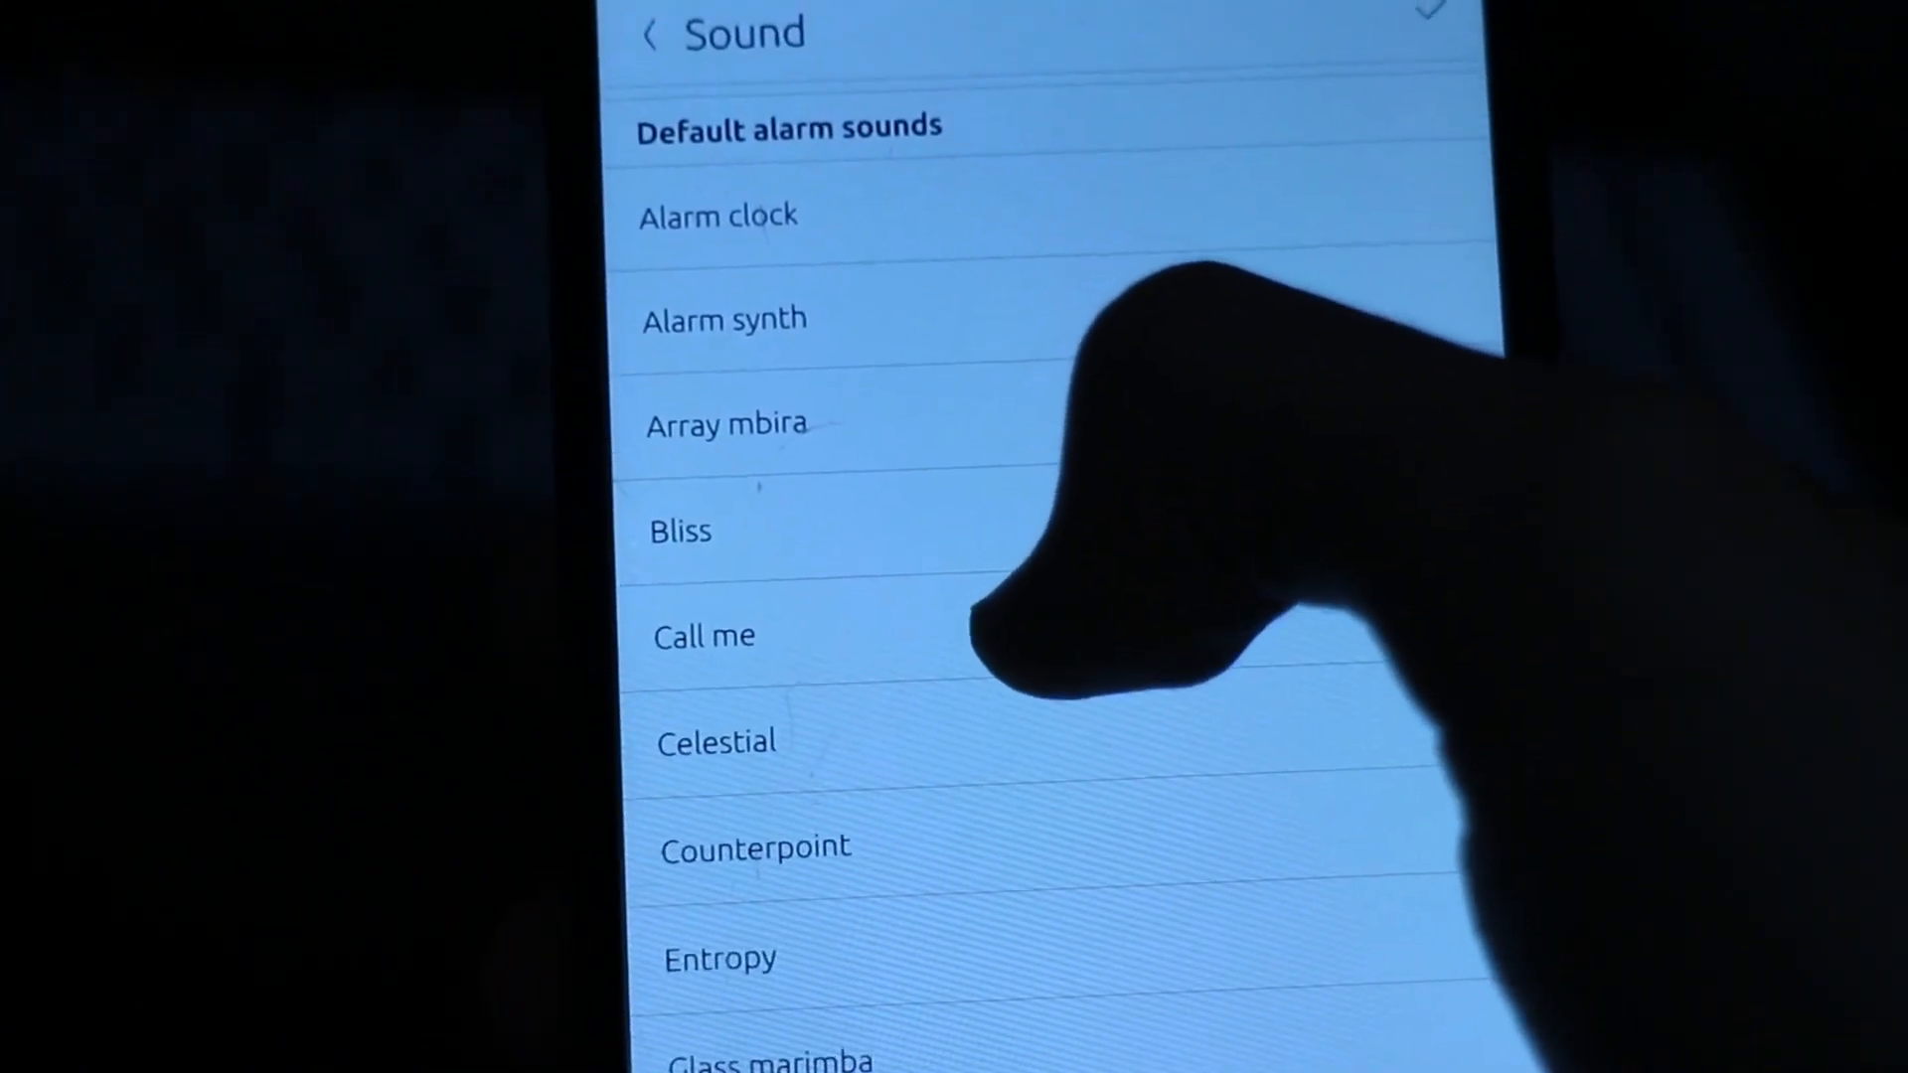
left_click(703, 557)
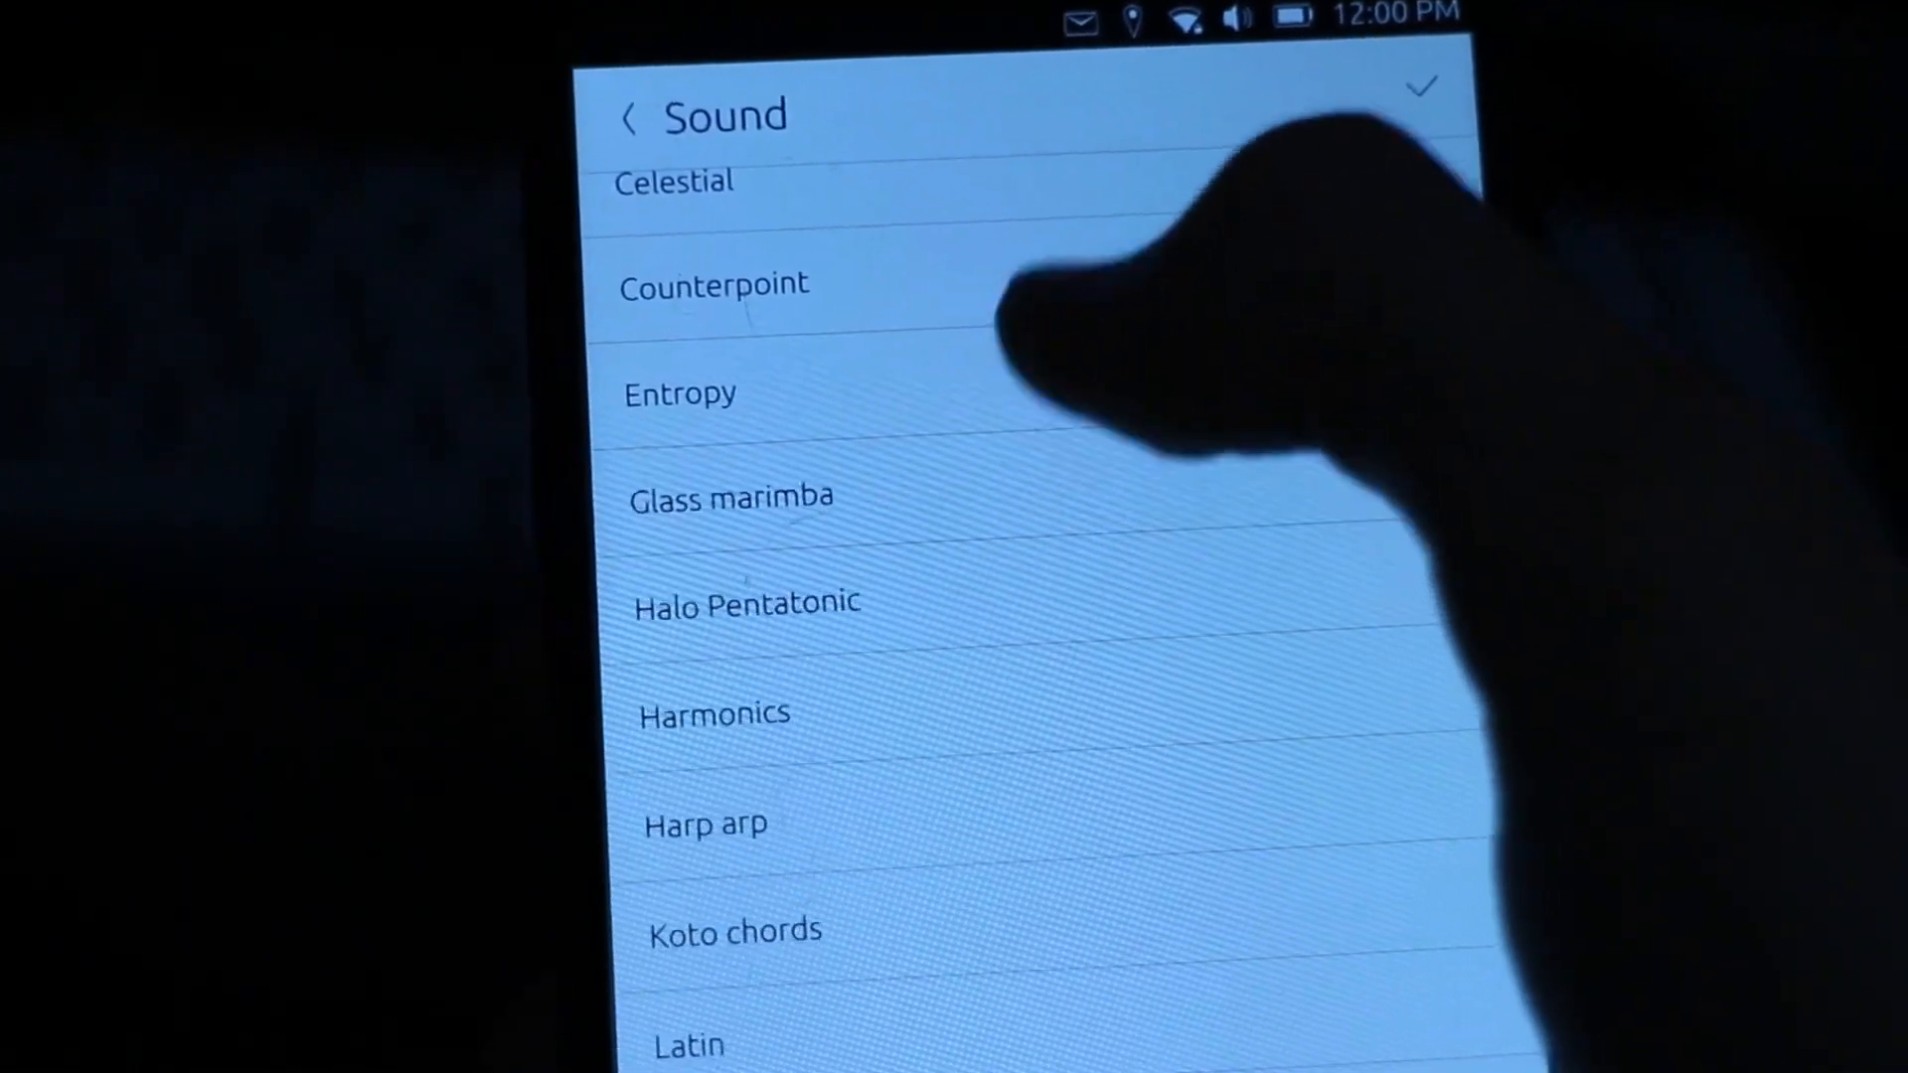
scroll("down", 3)
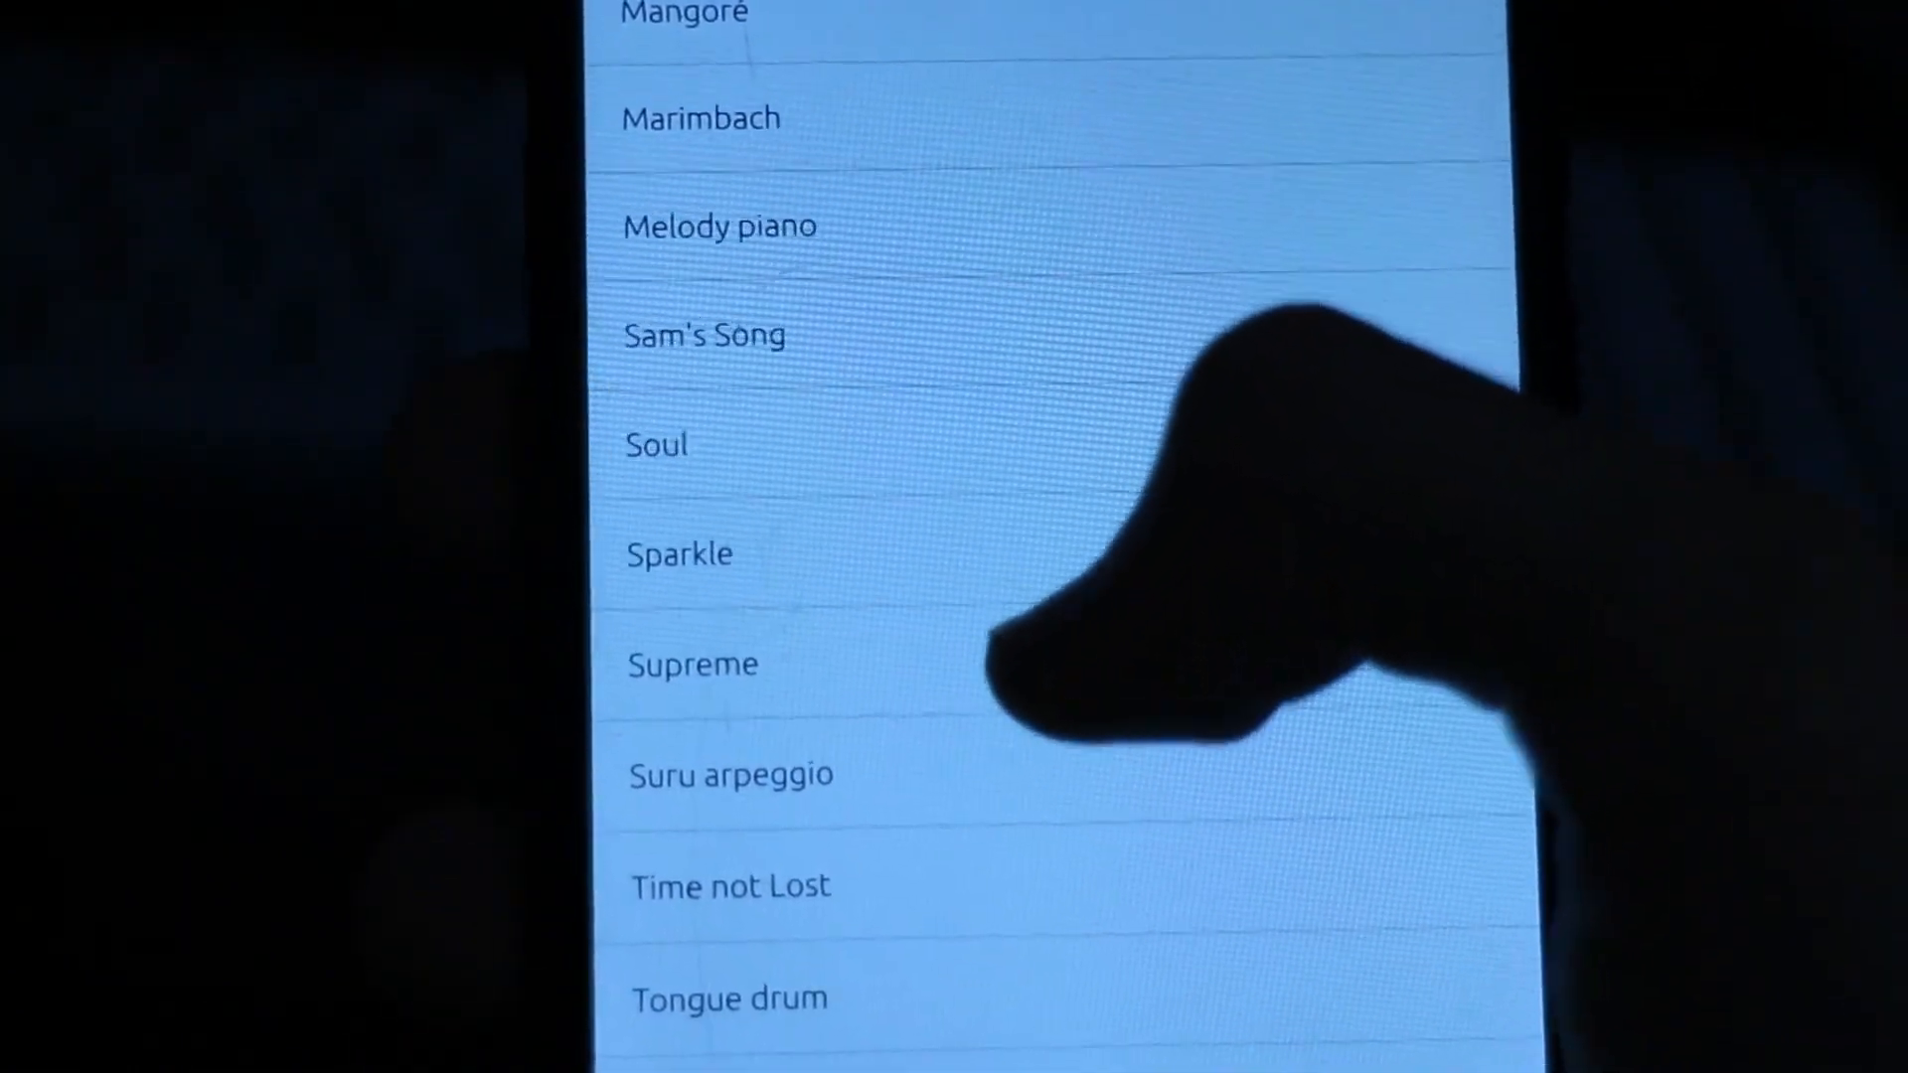
left_click(760, 859)
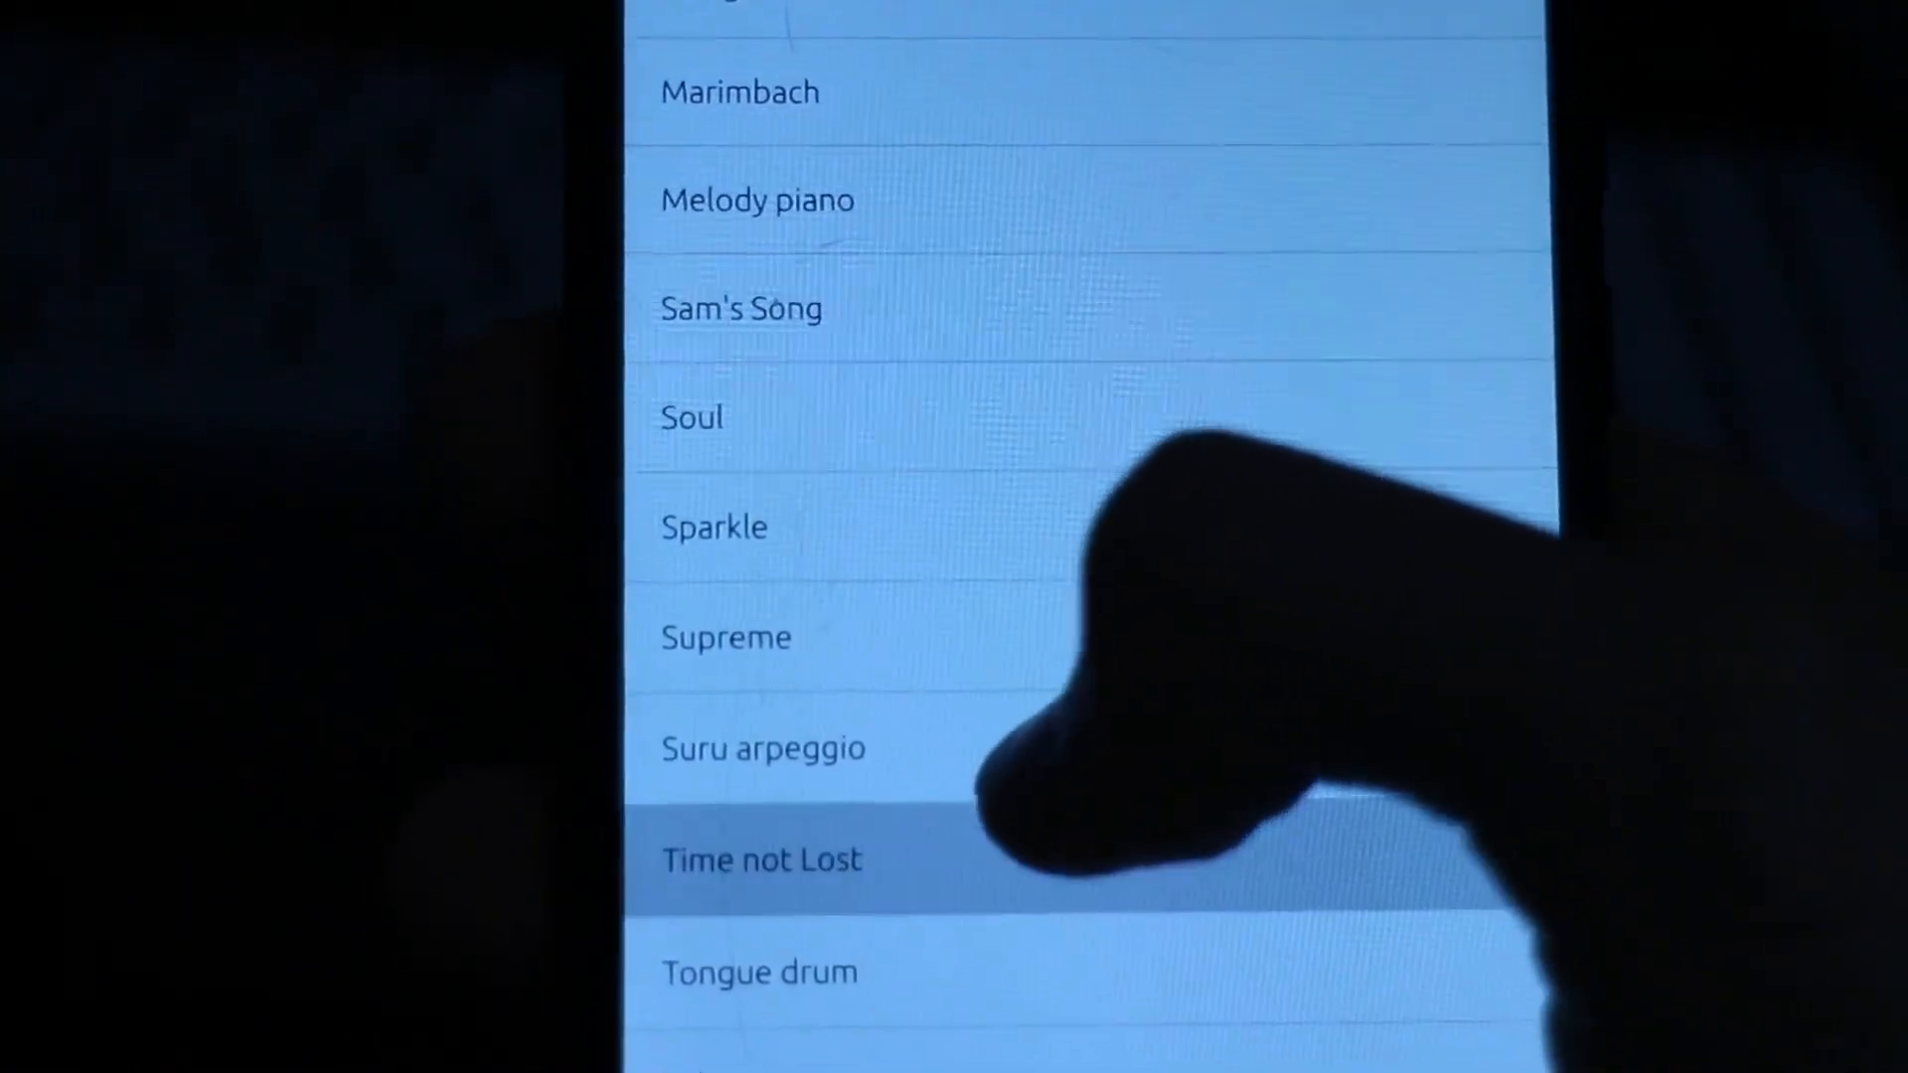
left_click(760, 858)
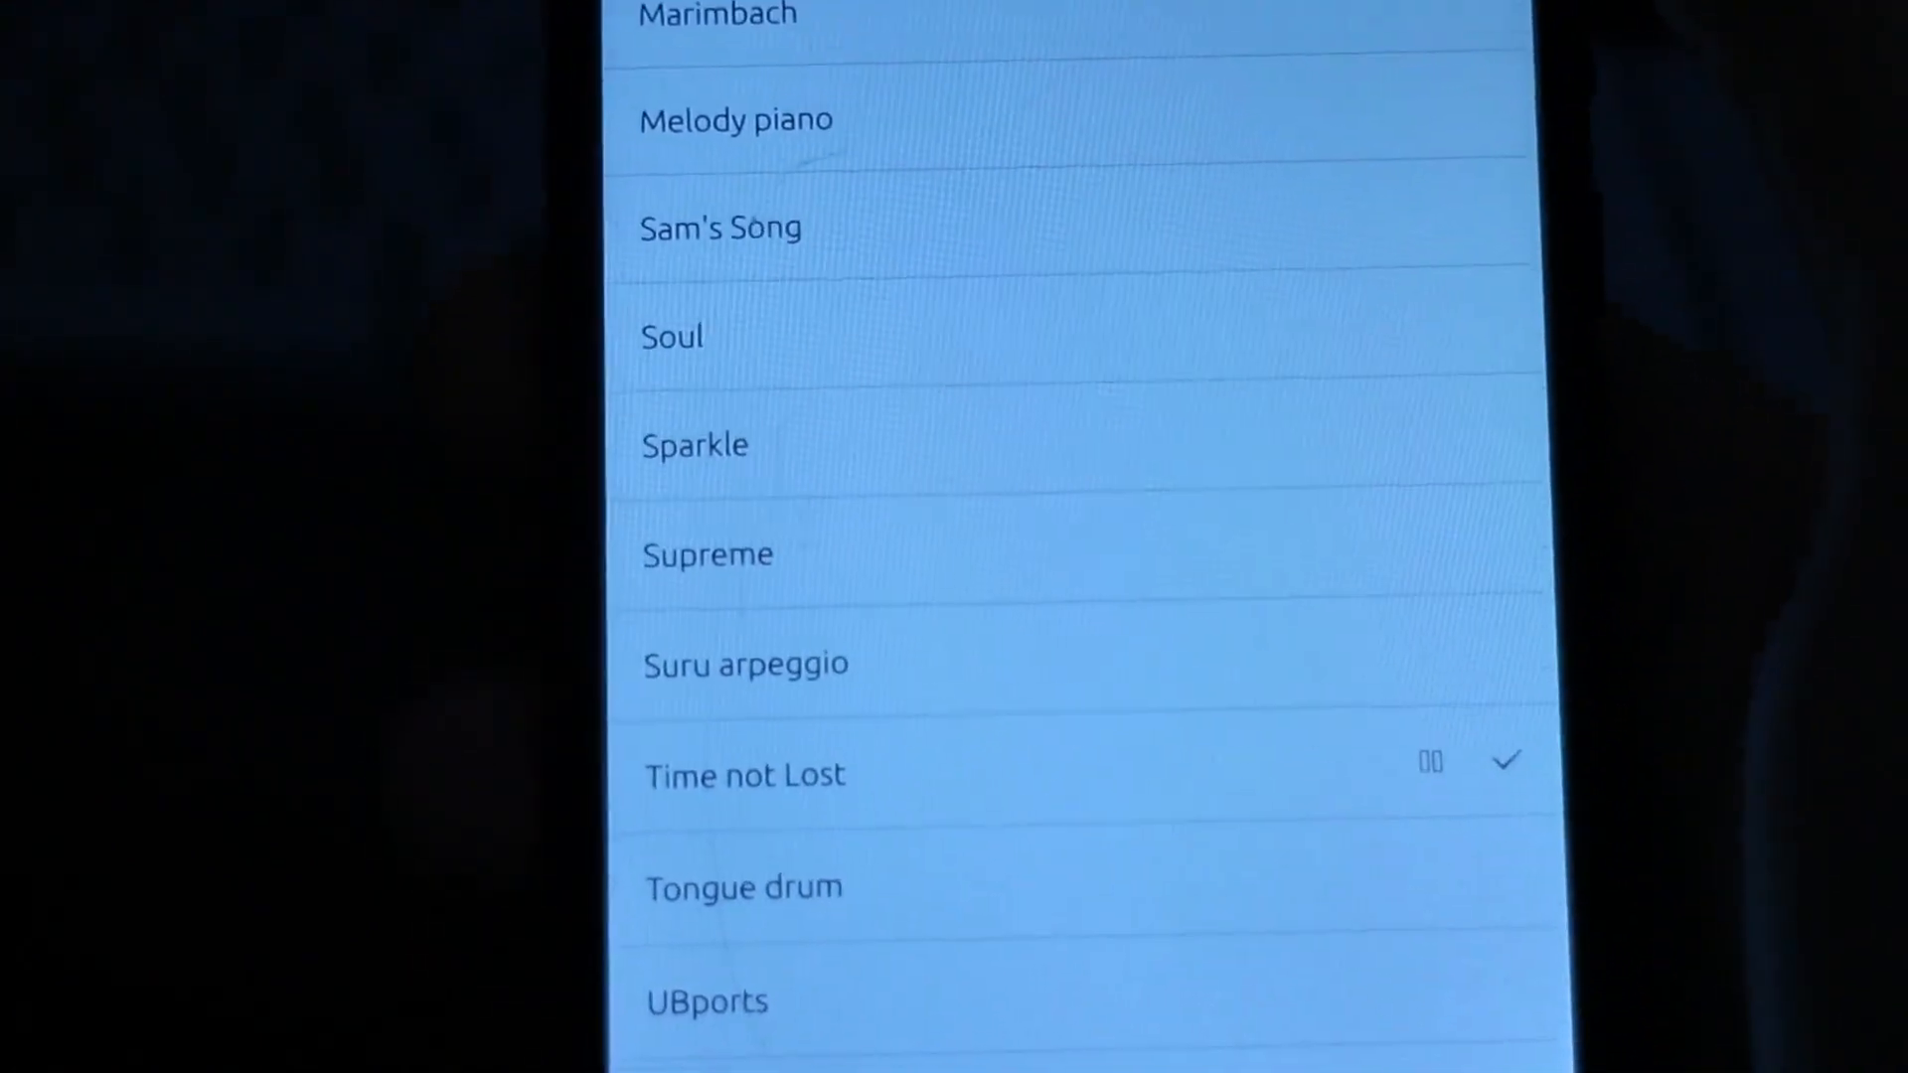
scroll("down", 3)
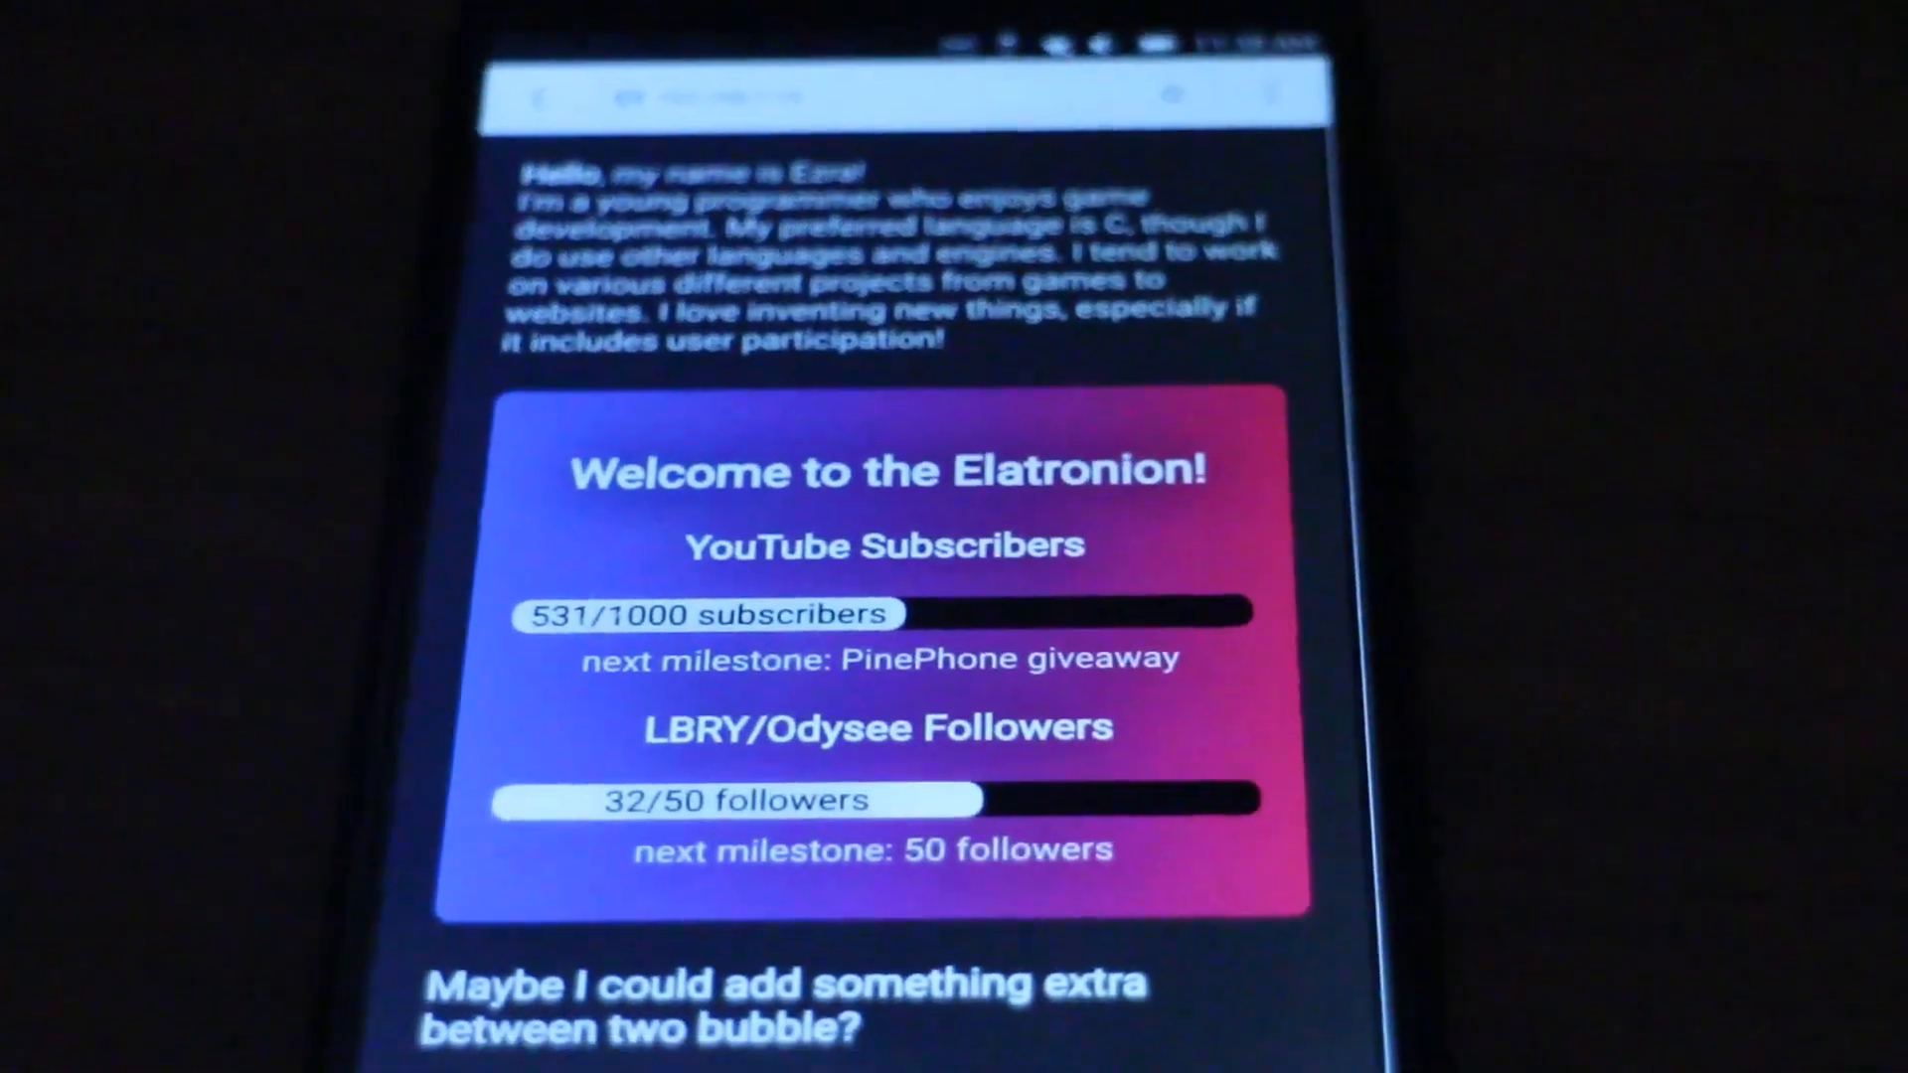
- Scroll past the subscriber counters to the Pinephone Manjaro Edition article
scroll("down", 3)
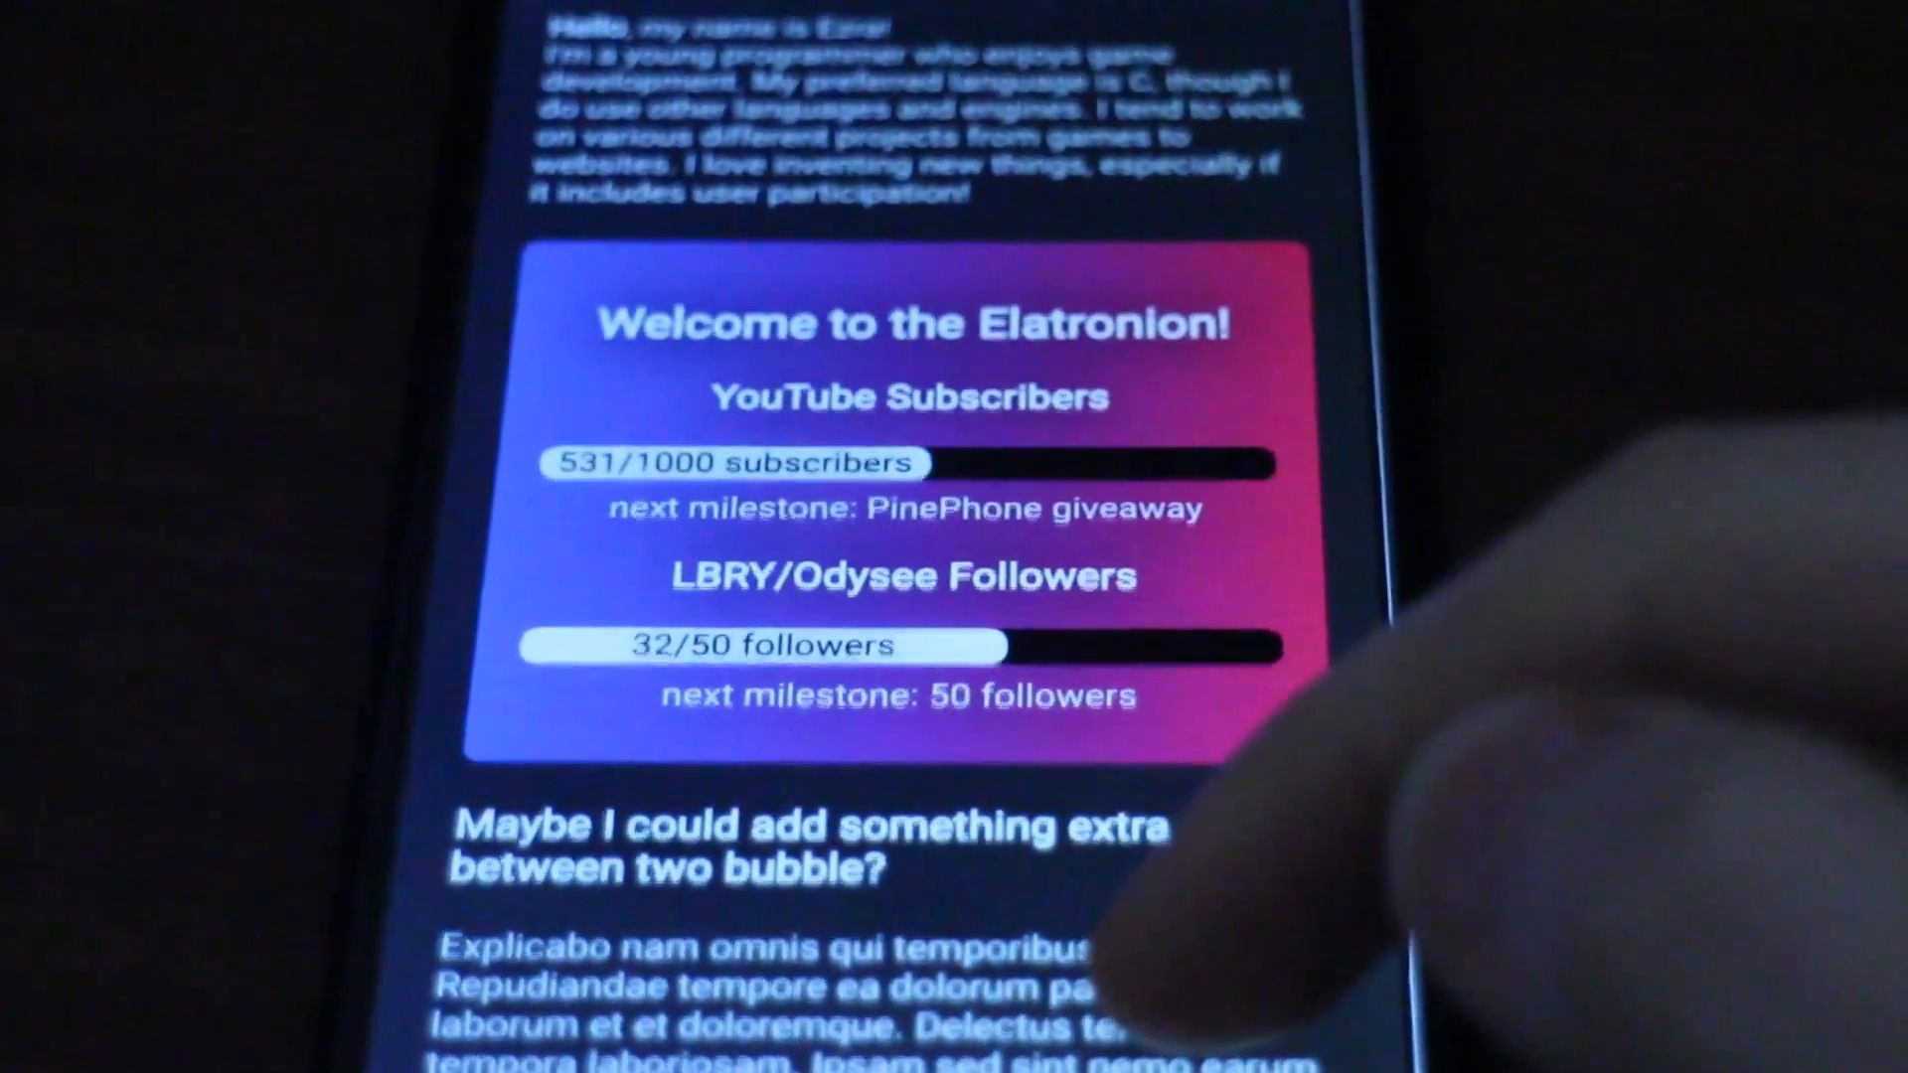
scroll("down", 3)
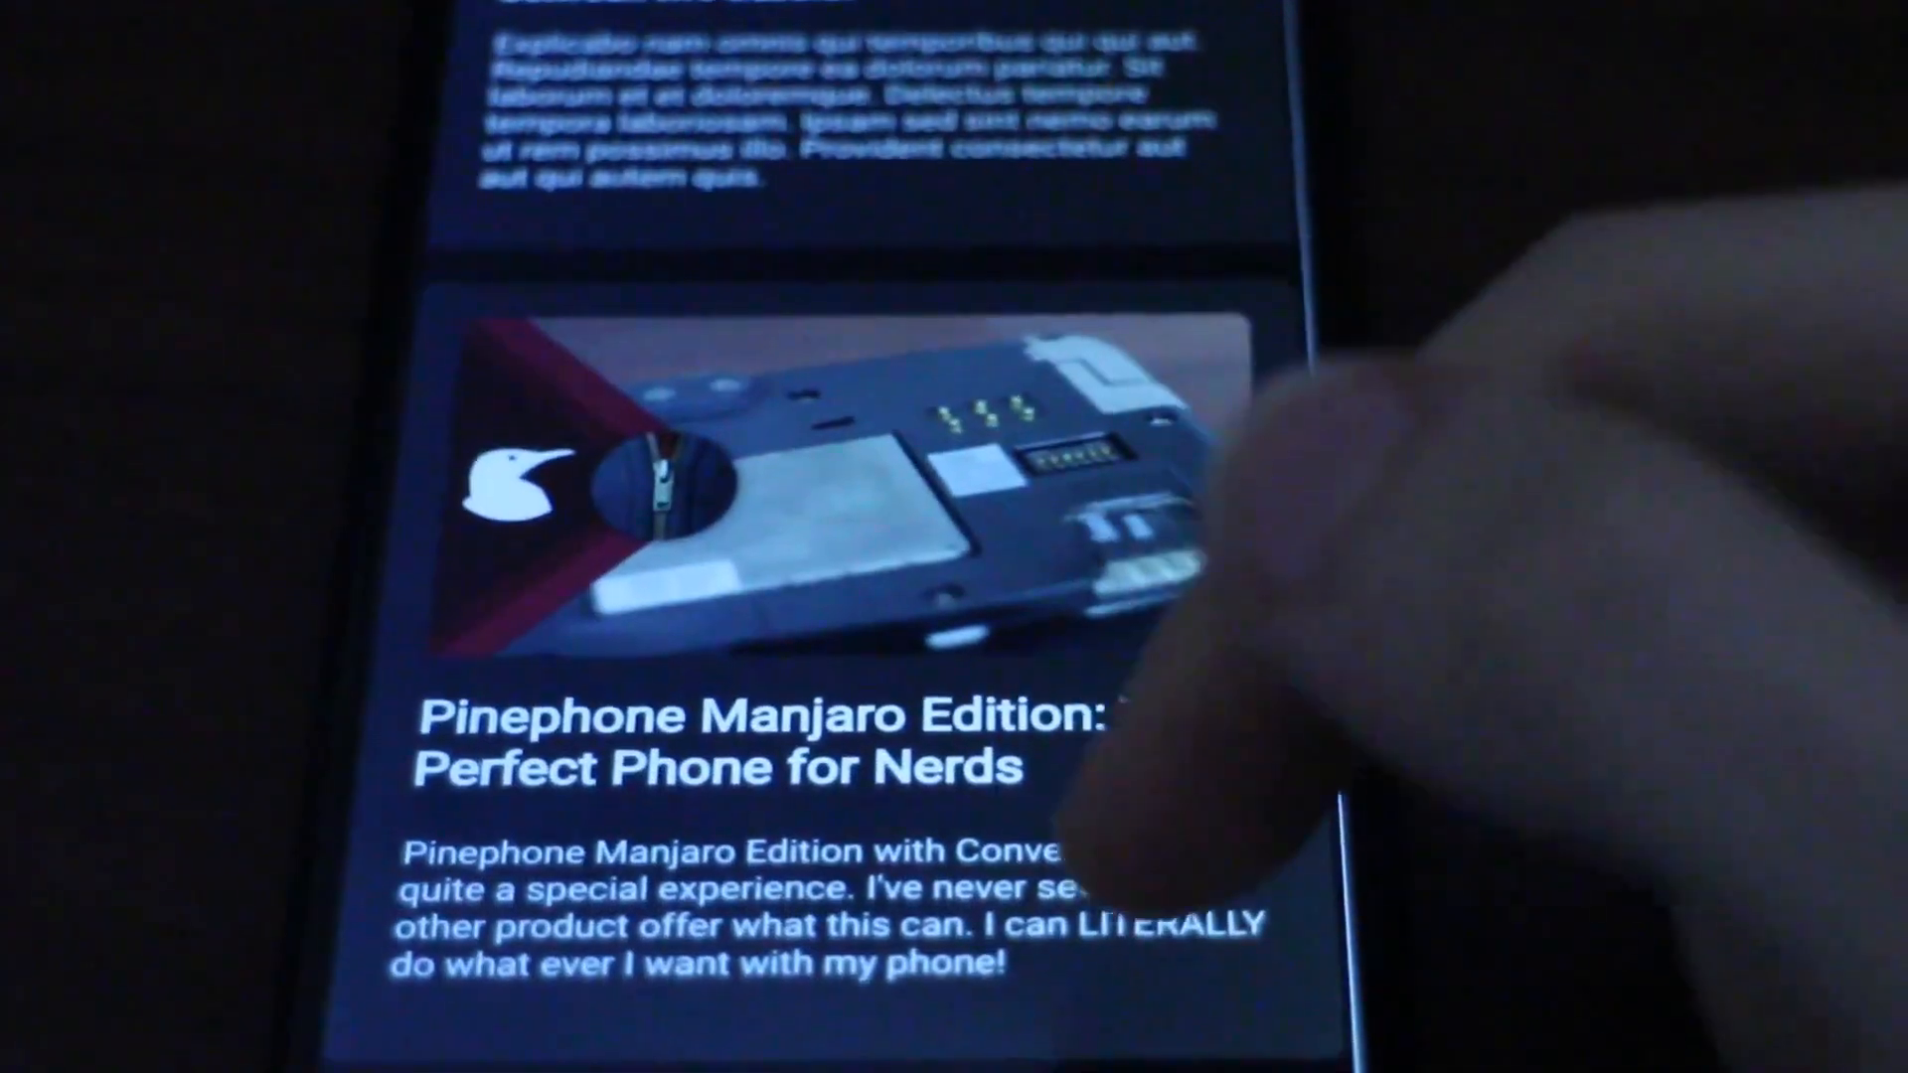